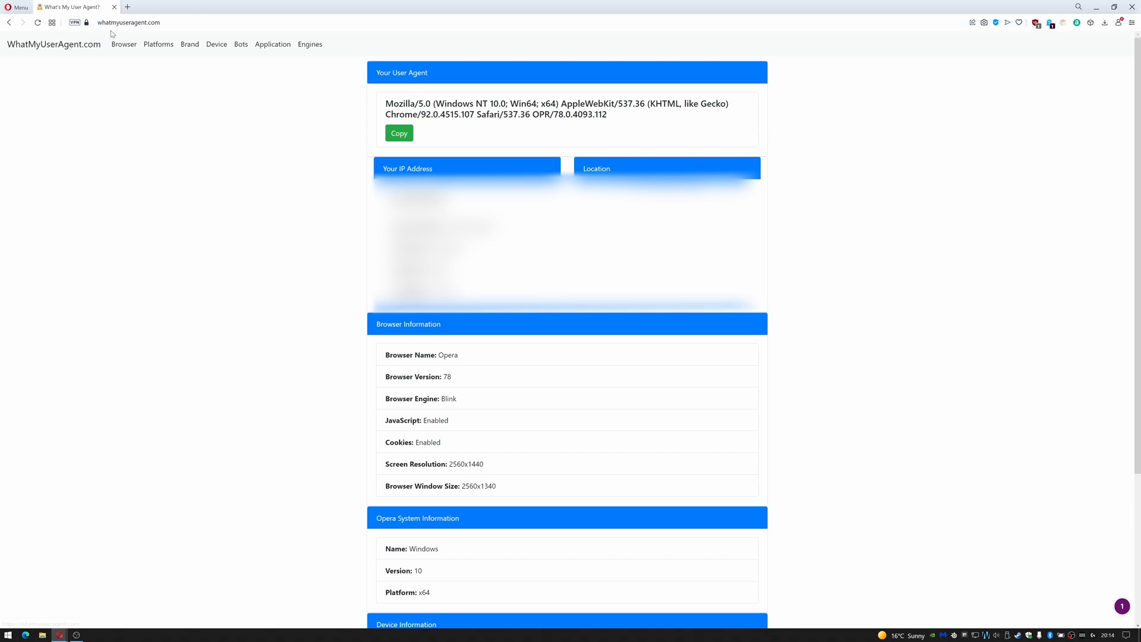
mouse_move(244, 202)
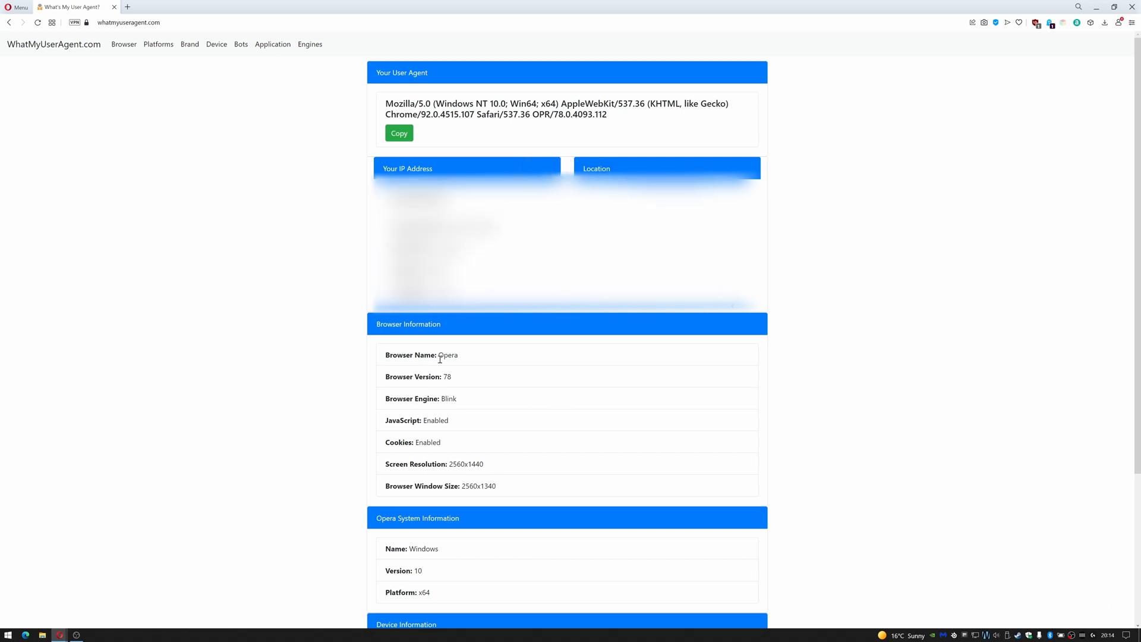
Launch Developer tools from Opera's main menu and show the Network conditions panel
double_click(421, 354)
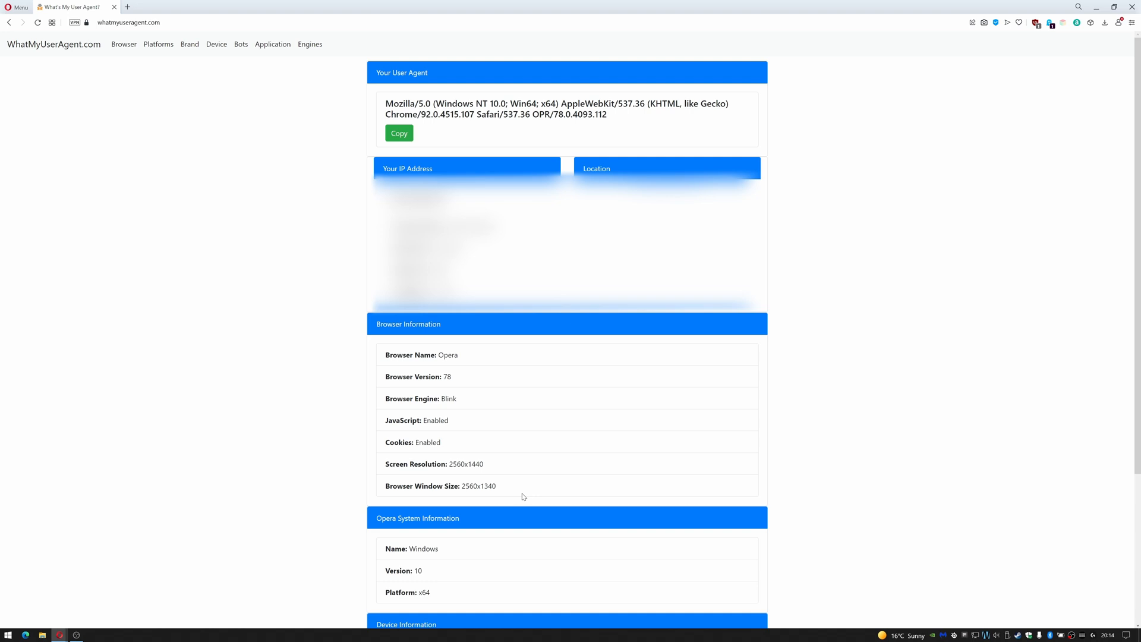
drag(385, 354, 497, 485)
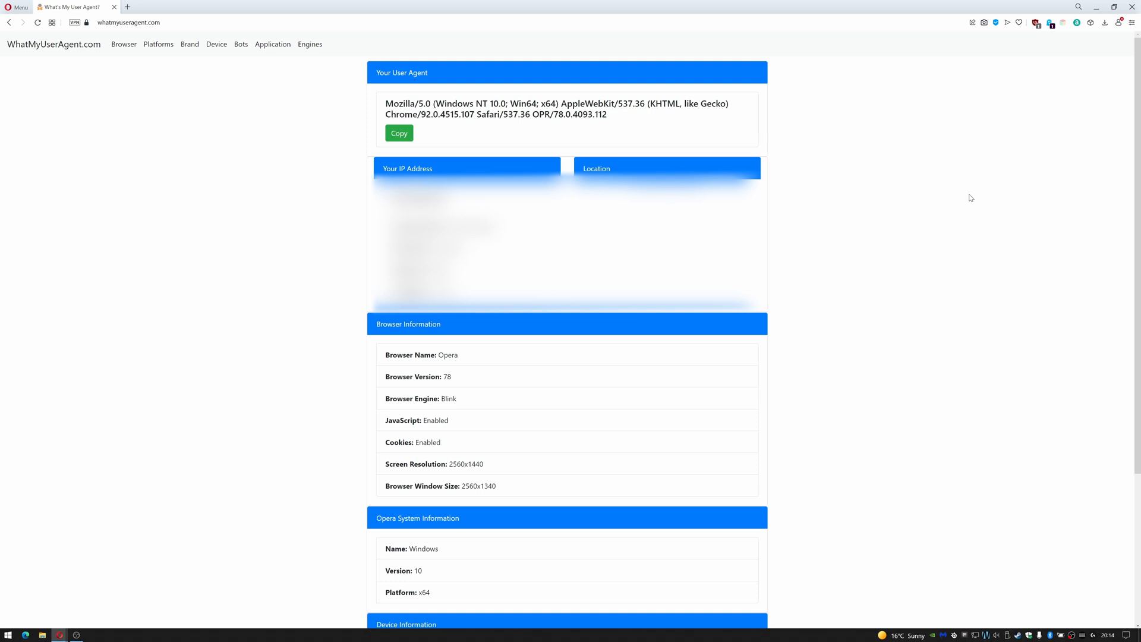
mouse_move(991, 39)
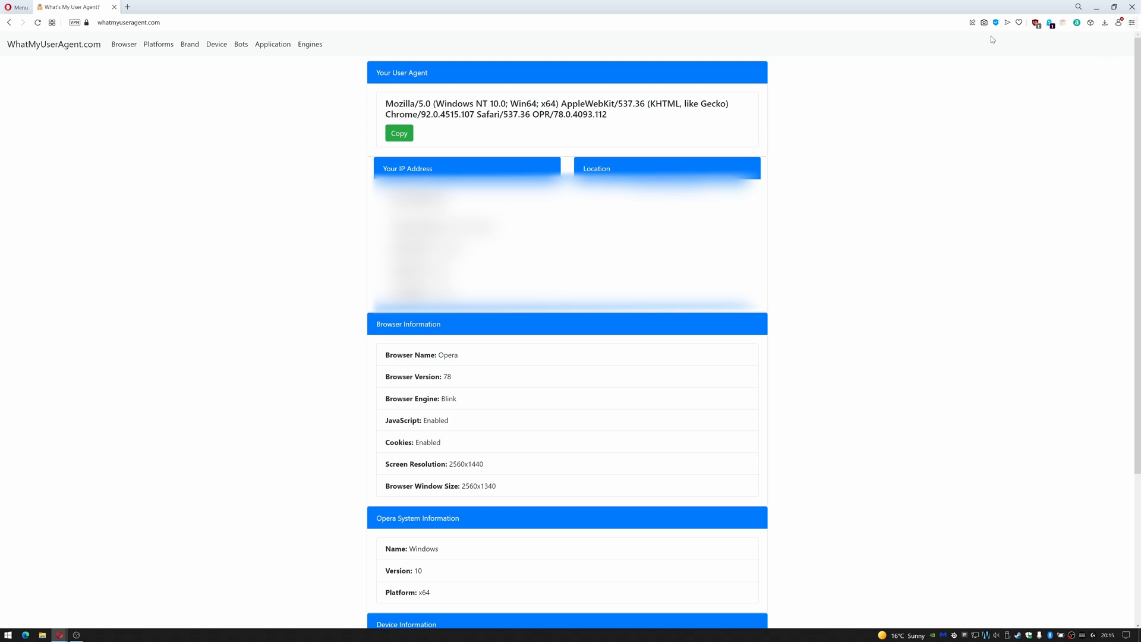
click(18, 7)
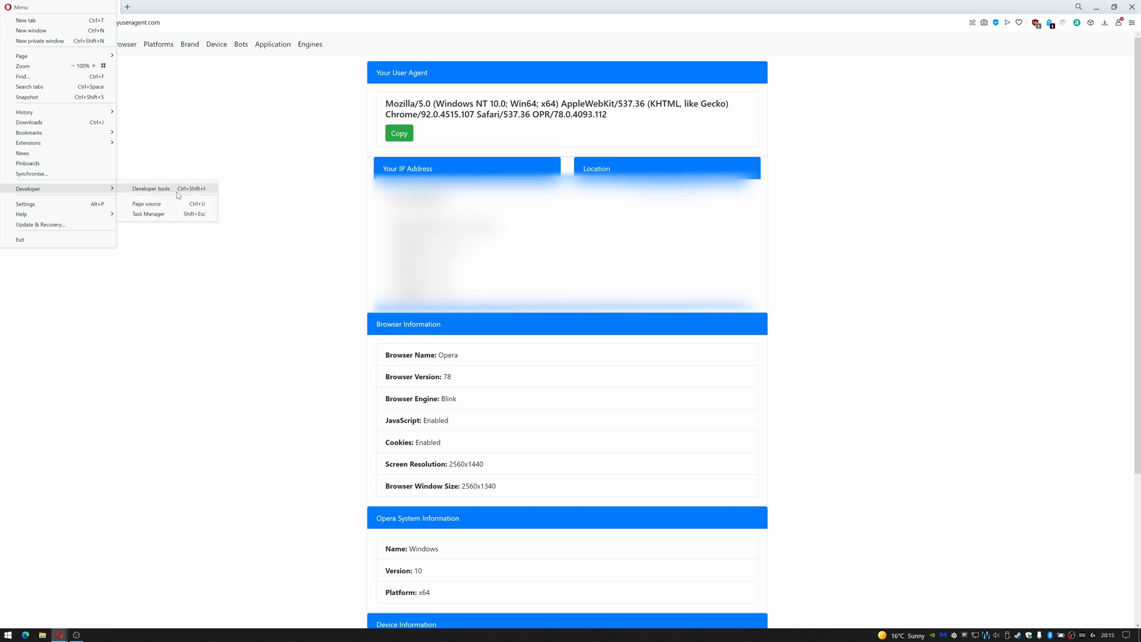
click(150, 189)
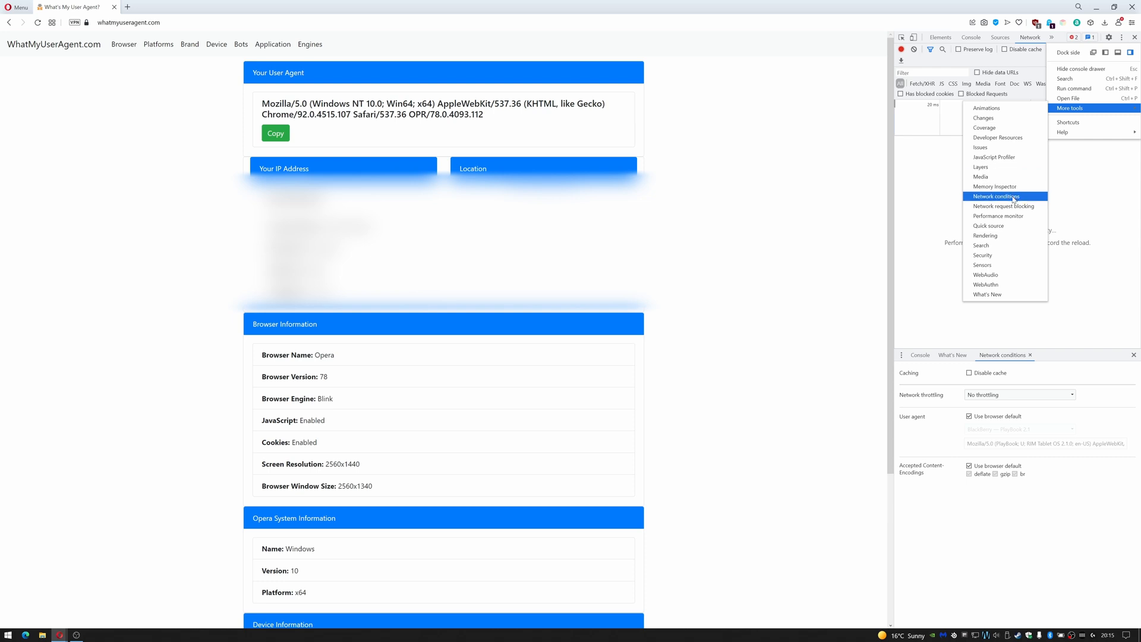
click(997, 196)
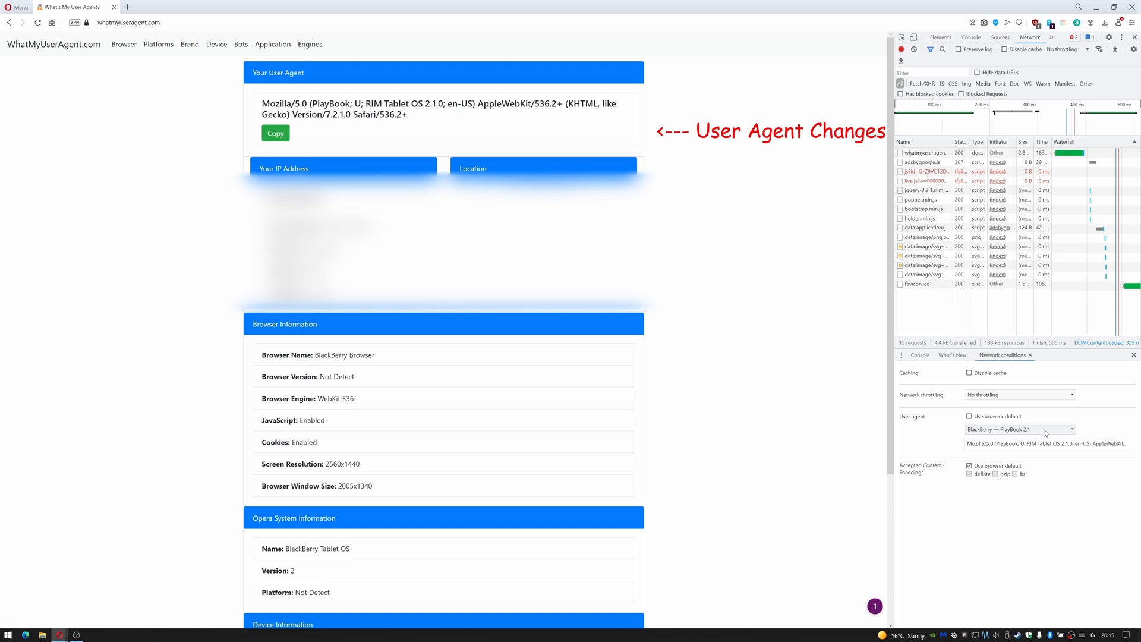
Choose the Safari — iPad iOS 13.2 preset user agent, then reopen the preset list
click(1019, 430)
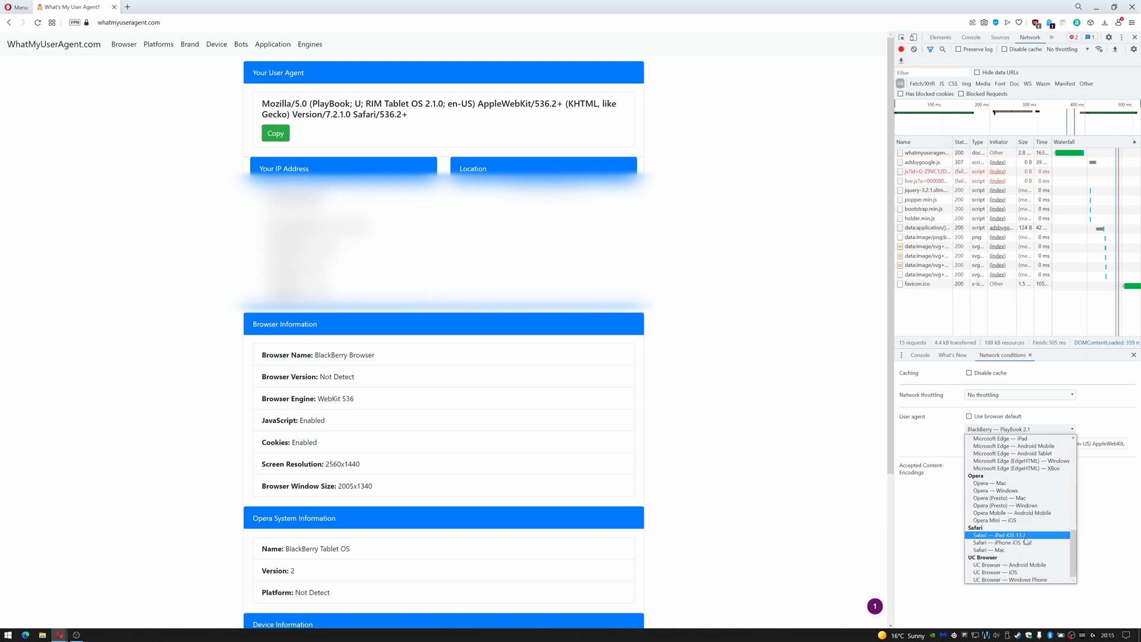
click(1001, 535)
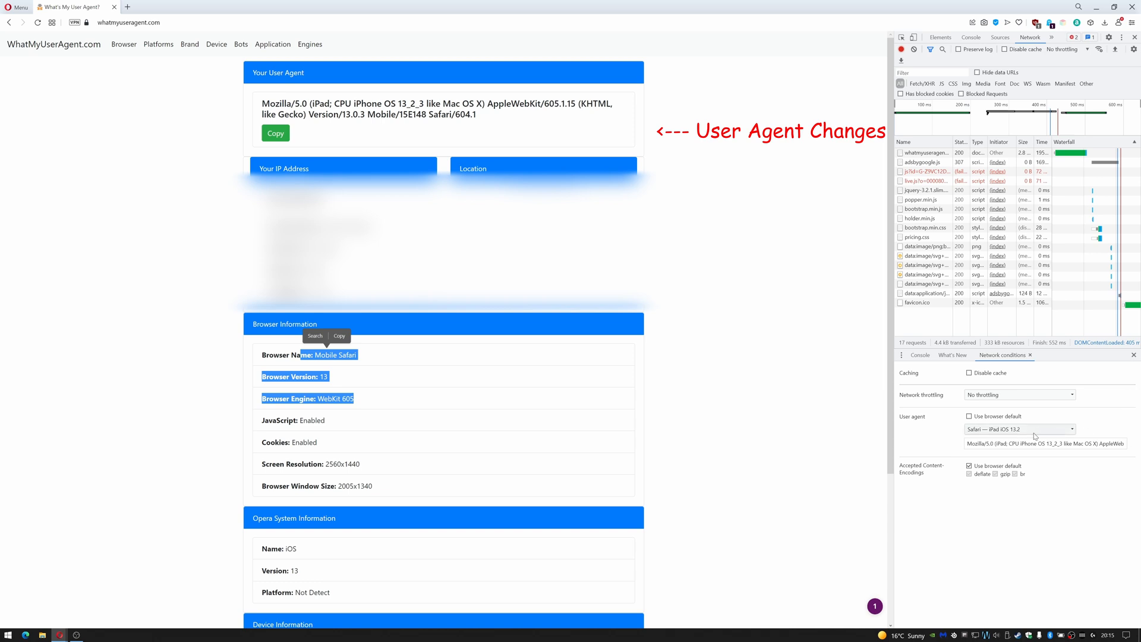
click(1019, 429)
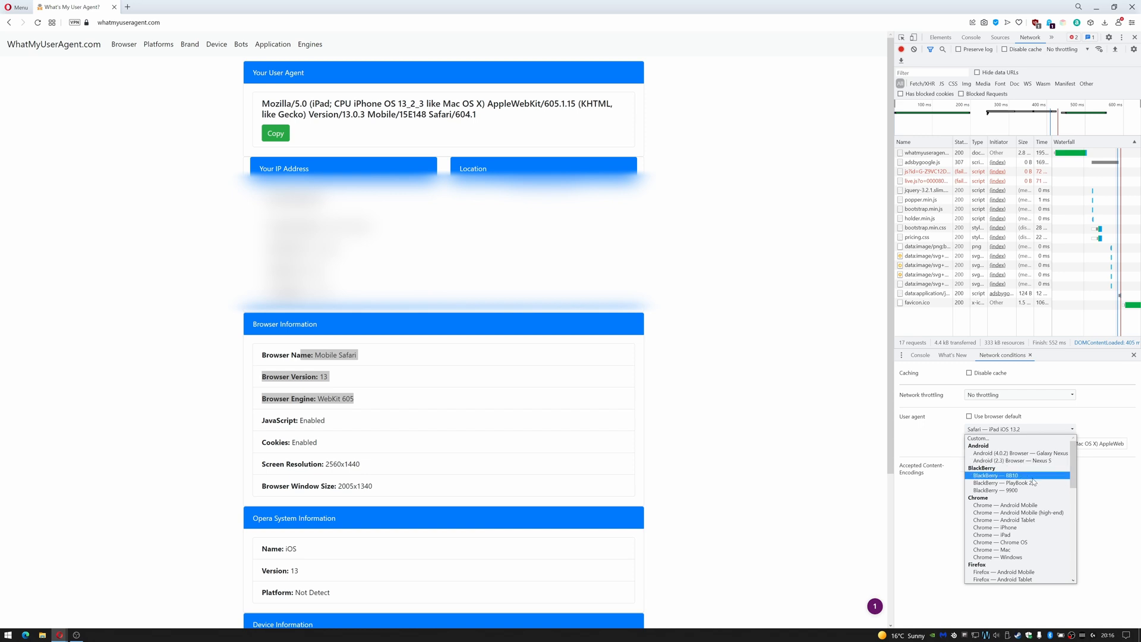
Scroll down the user agent preset list through the Opera and Safari entries
scroll(down, 3)
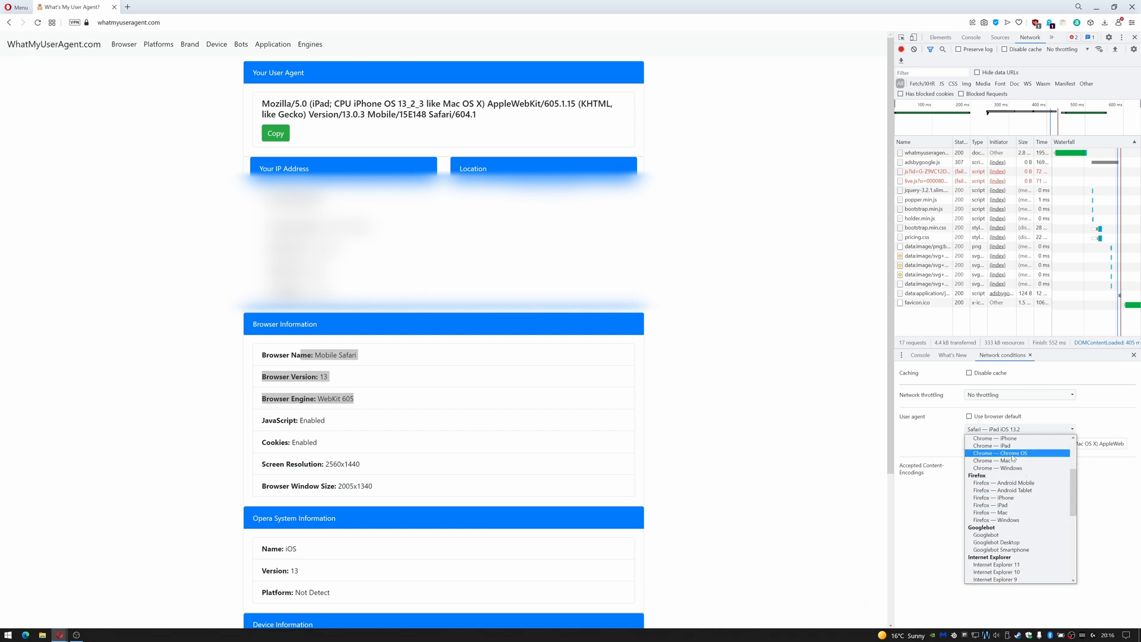
mouse_move(1004, 513)
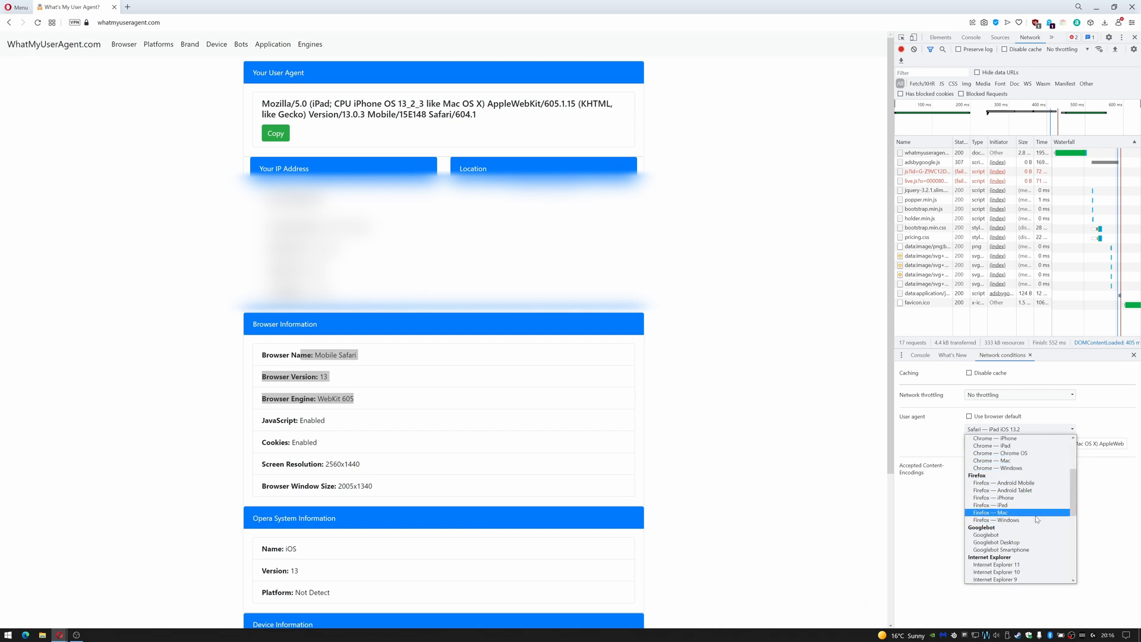
mouse_move(1003, 483)
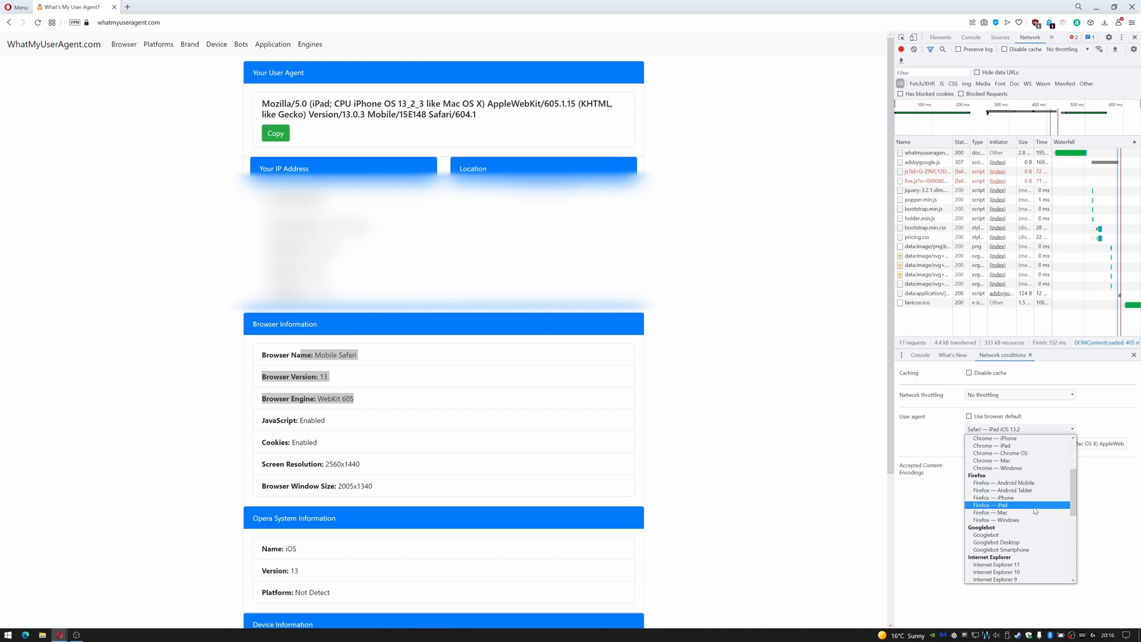
mouse_move(1031, 542)
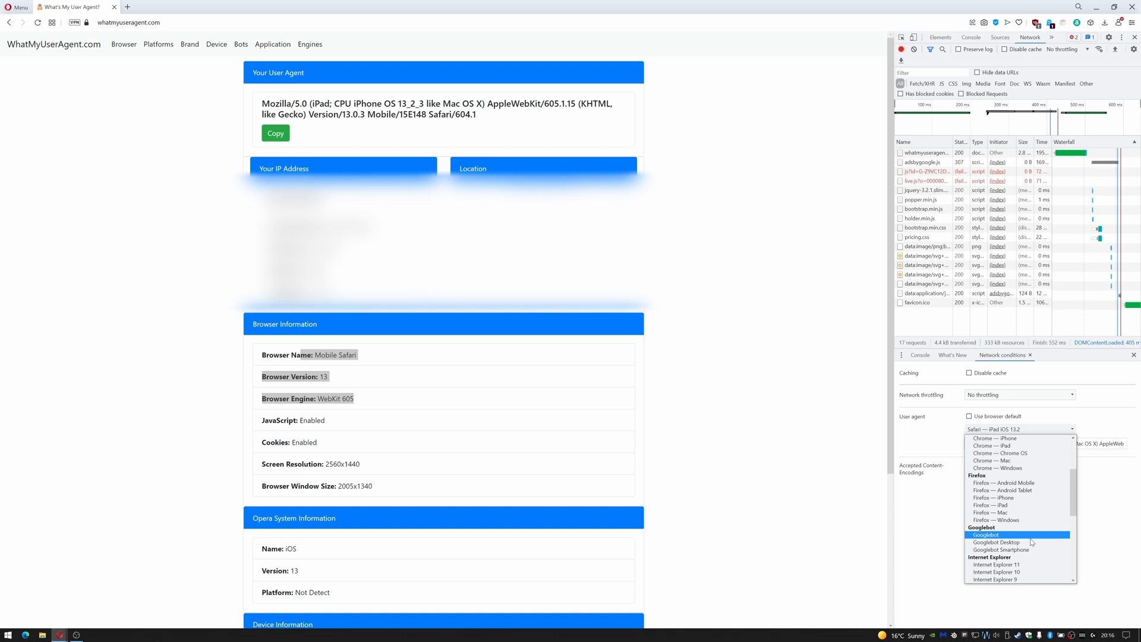
scroll(down, 3)
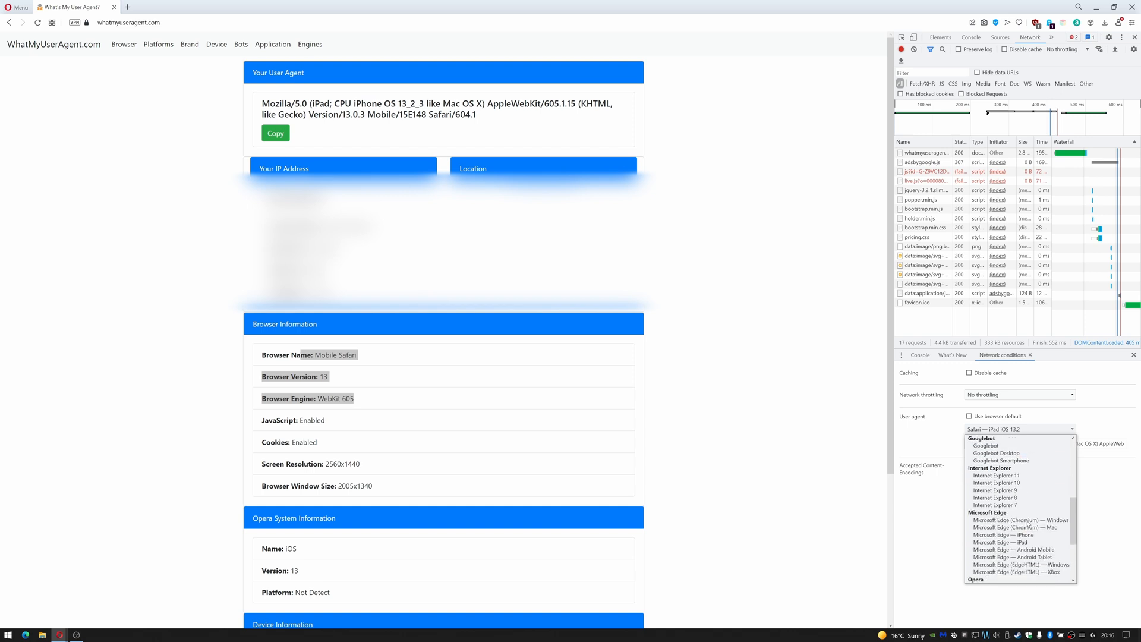
mouse_move(1005, 535)
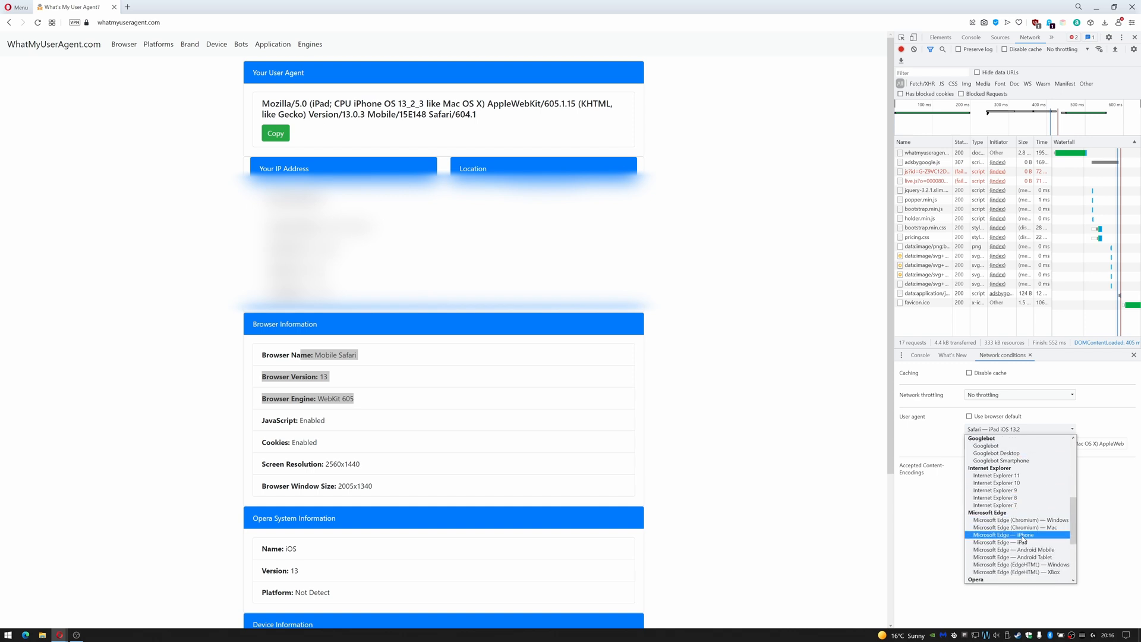
scroll(down, 3)
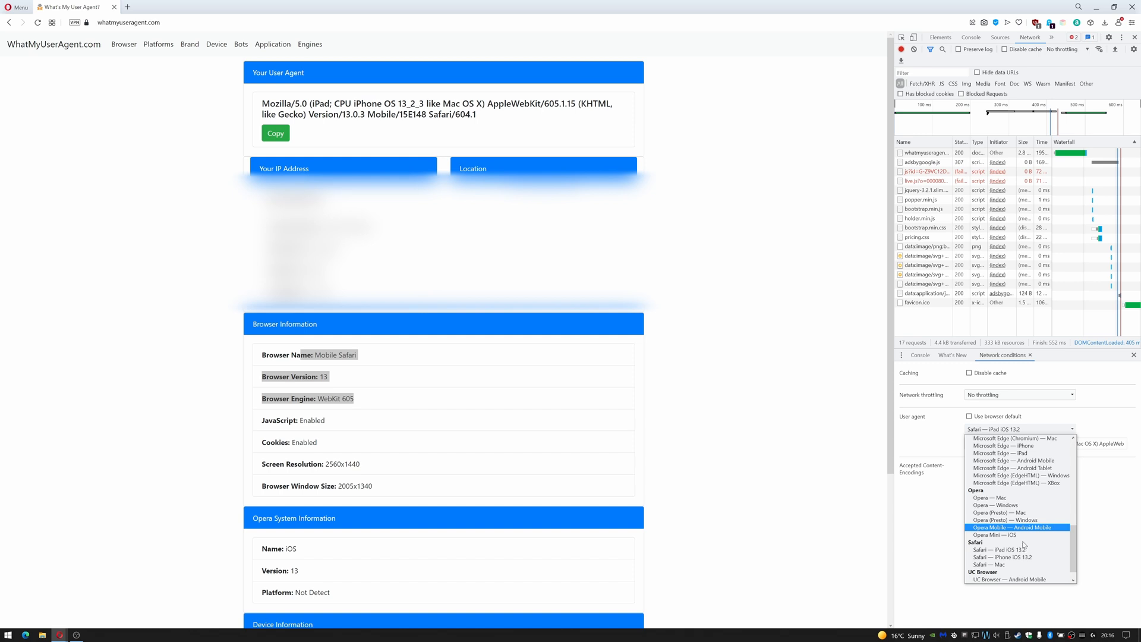
mouse_move(1019, 513)
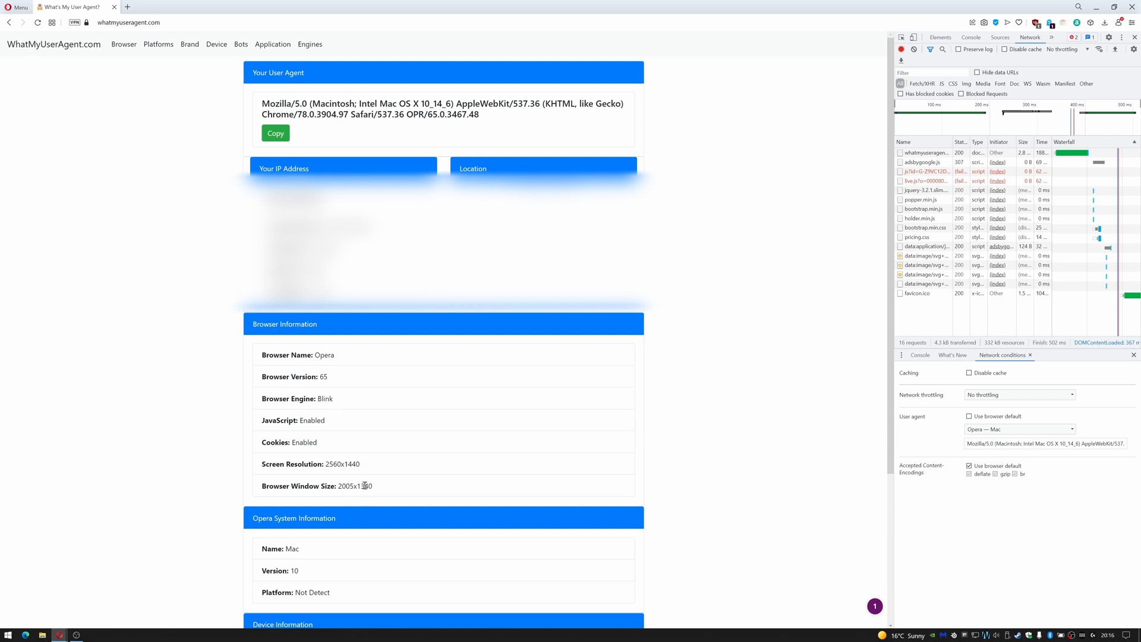
mouse_move(308, 553)
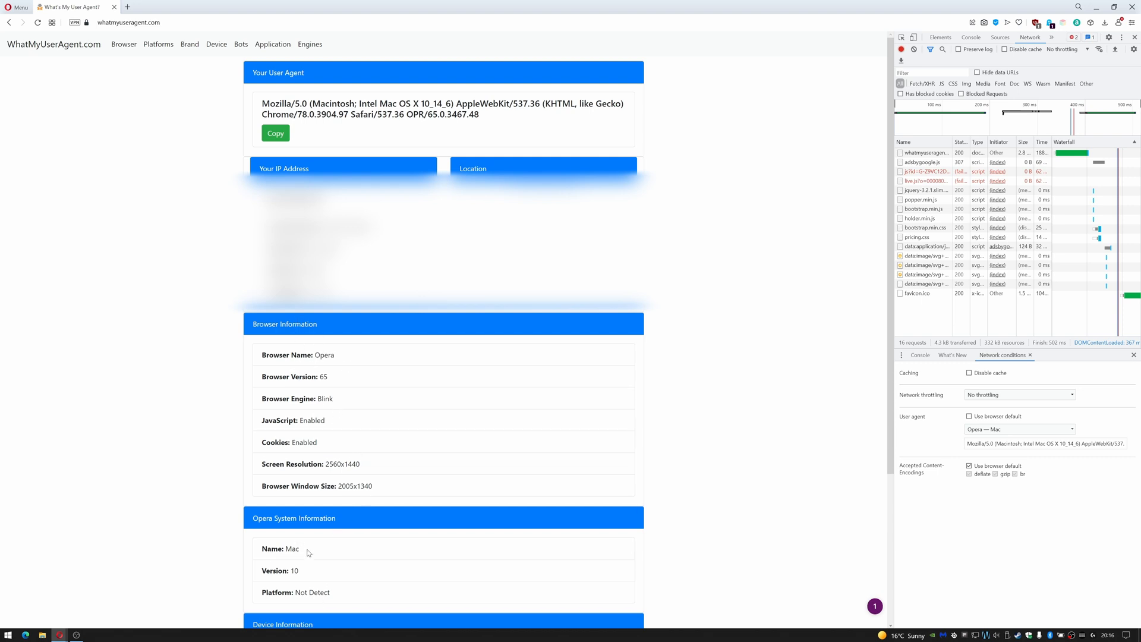
mouse_move(773, 420)
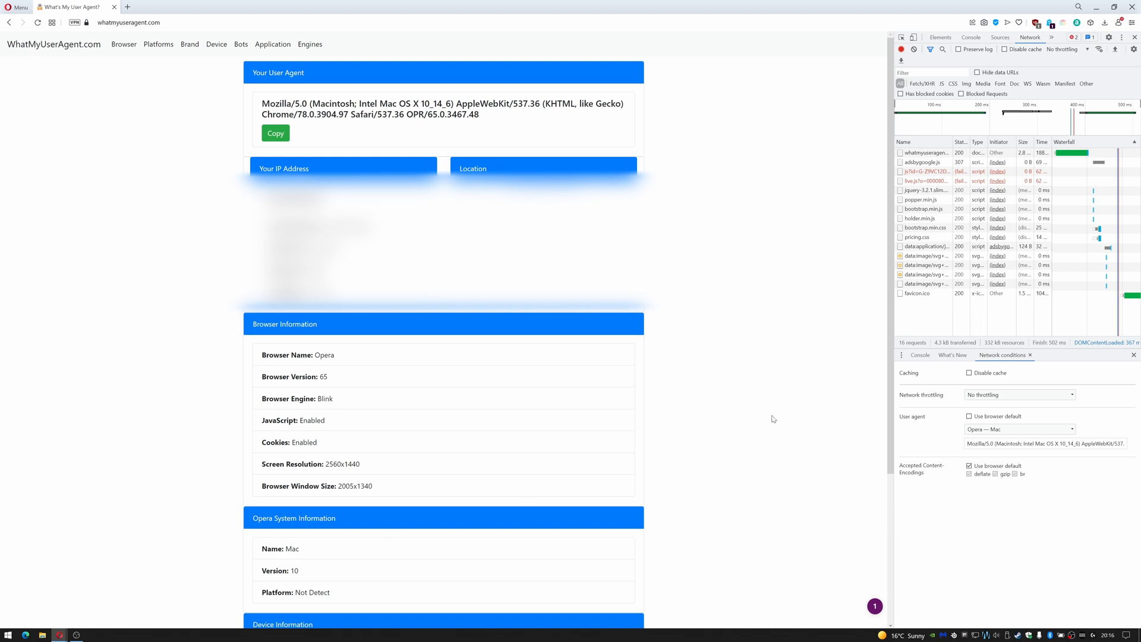